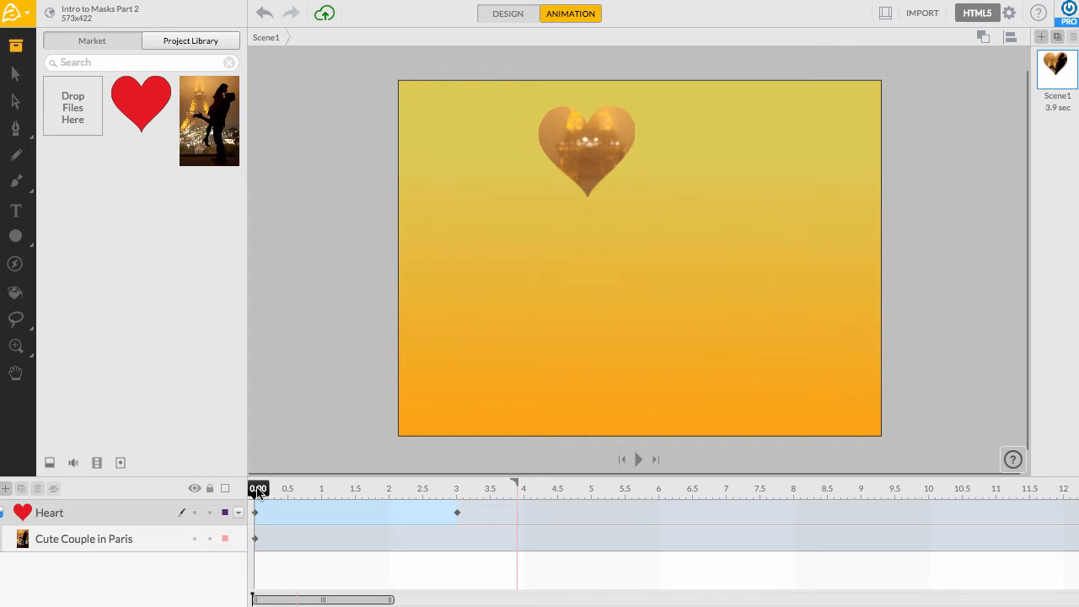
pyautogui.moveTo(297, 465)
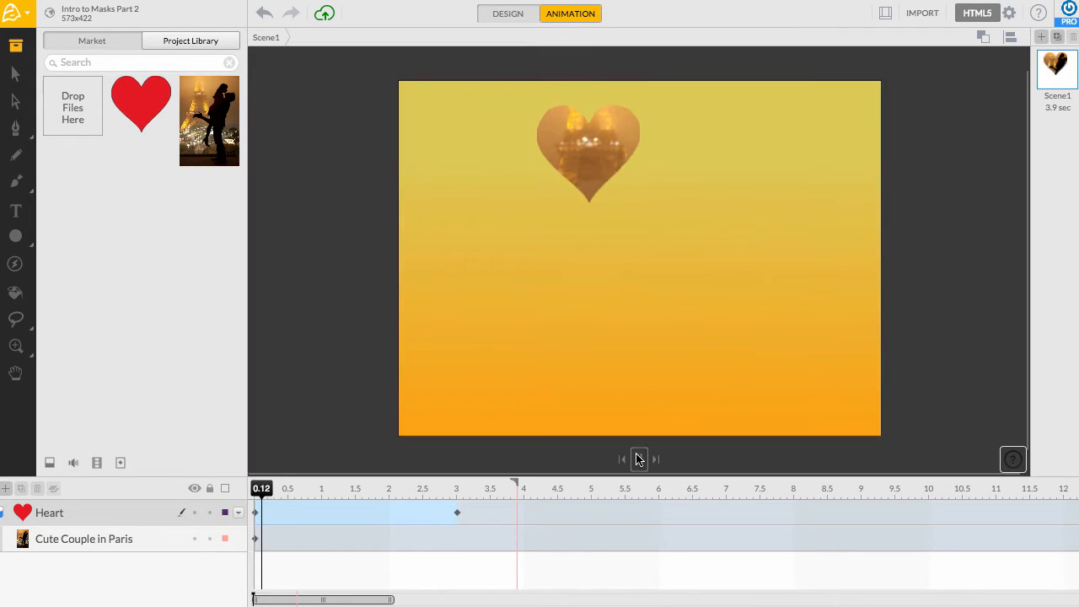
# - Scrub the timeline to preview the heart zoom-out, then switch to the empty project
pyautogui.moveTo(261, 489); pyautogui.dragTo(401, 489)
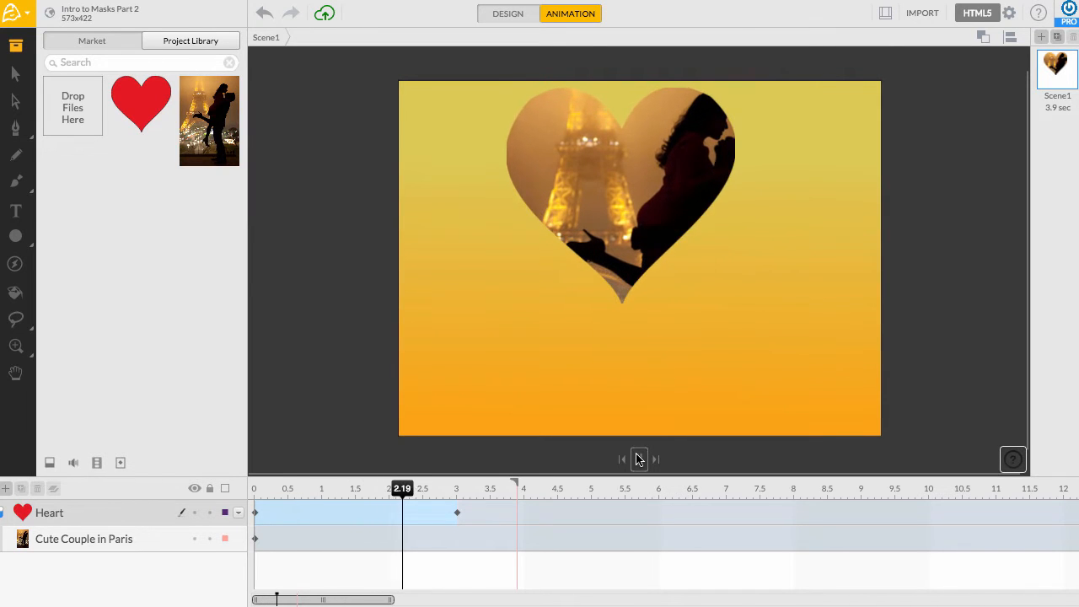
pyautogui.click(639, 459)
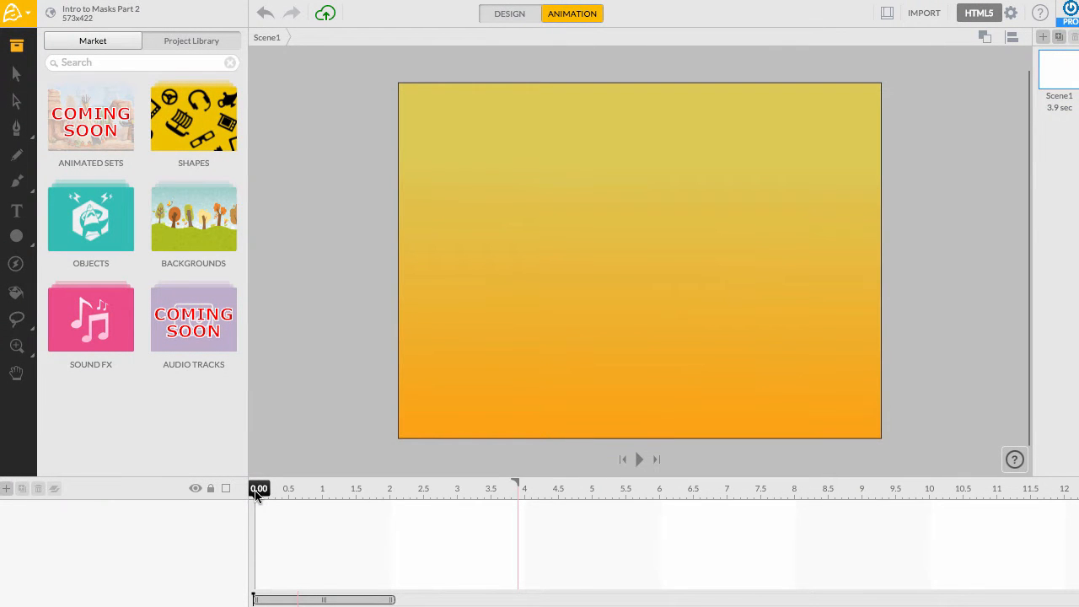
pyautogui.moveTo(411, 384)
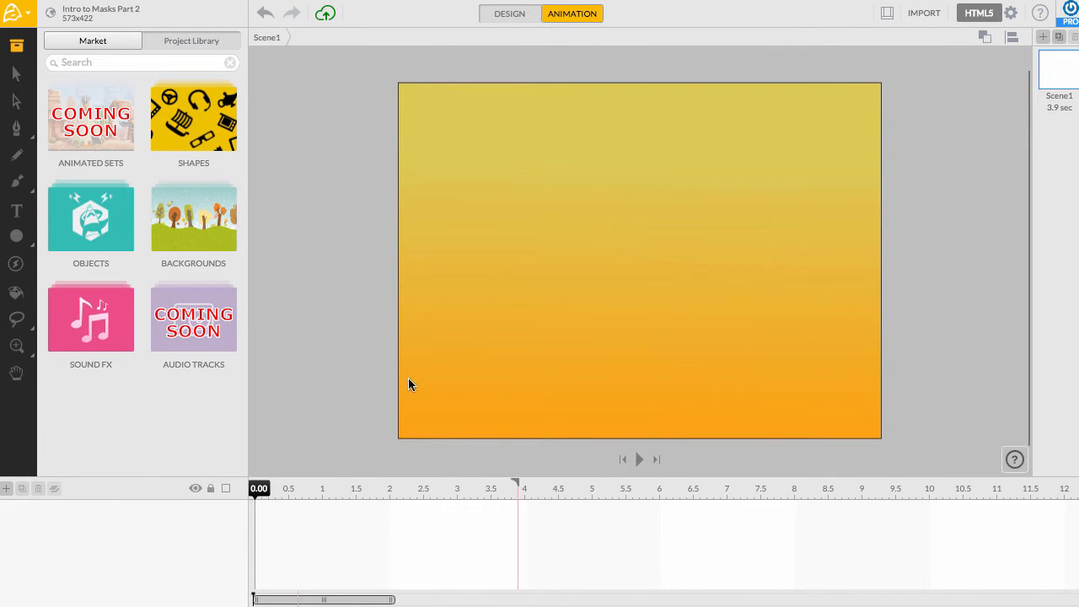
pyautogui.moveTo(924, 13)
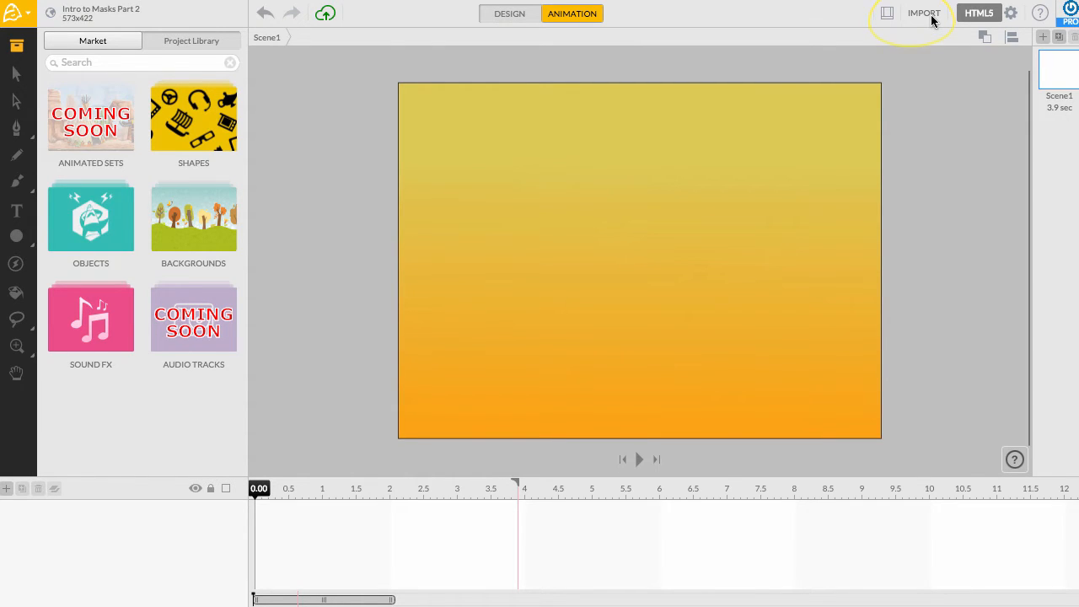
# - Import Couple in Paris.jpg from Documents onto its own layer over the gradient
pyautogui.click(924, 13)
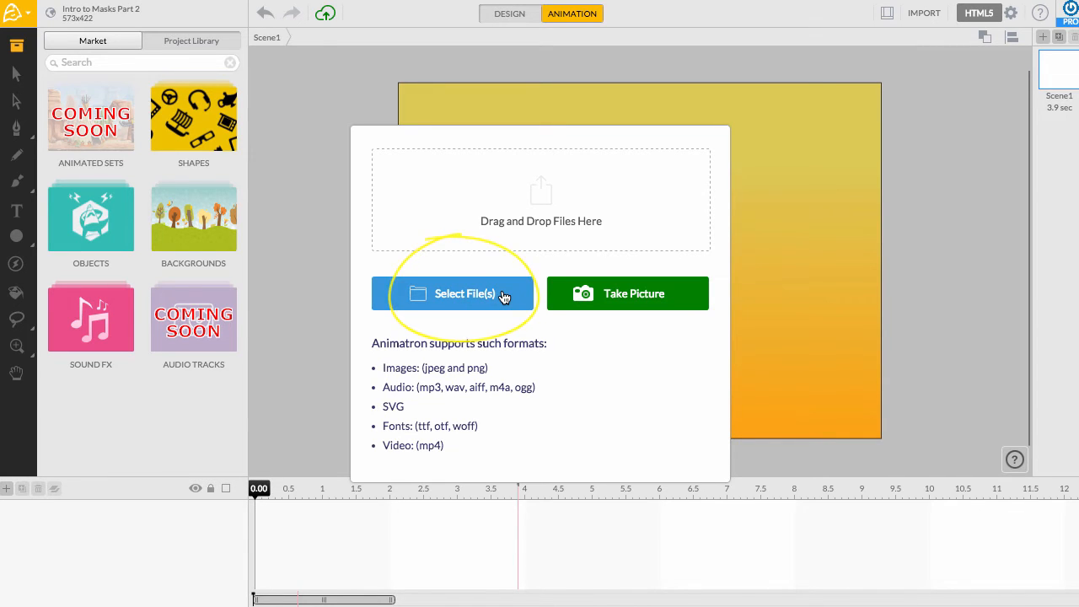
pyautogui.click(462, 293)
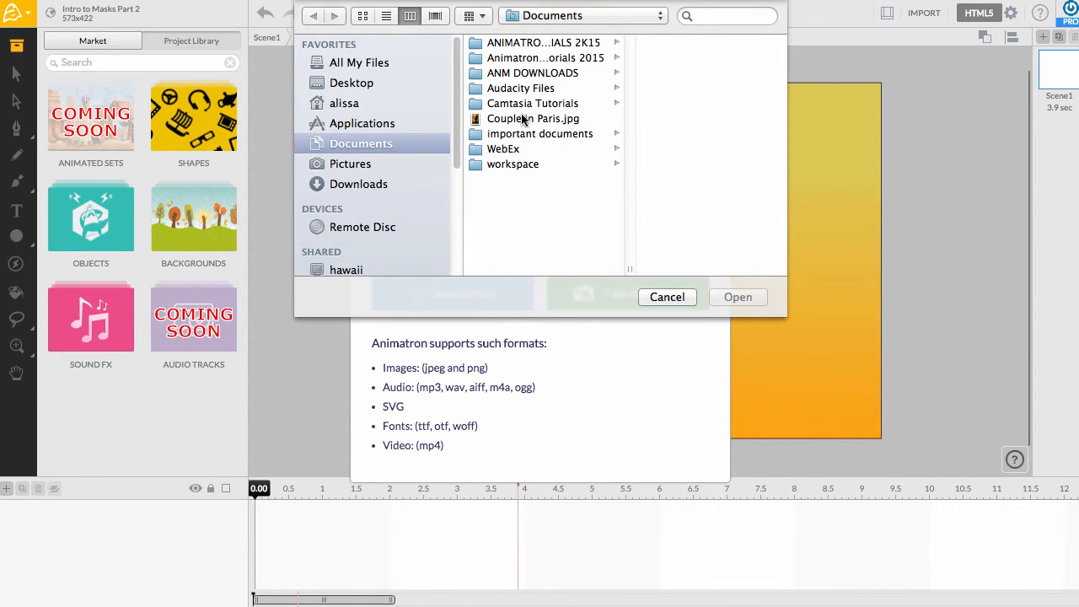
pyautogui.click(533, 118)
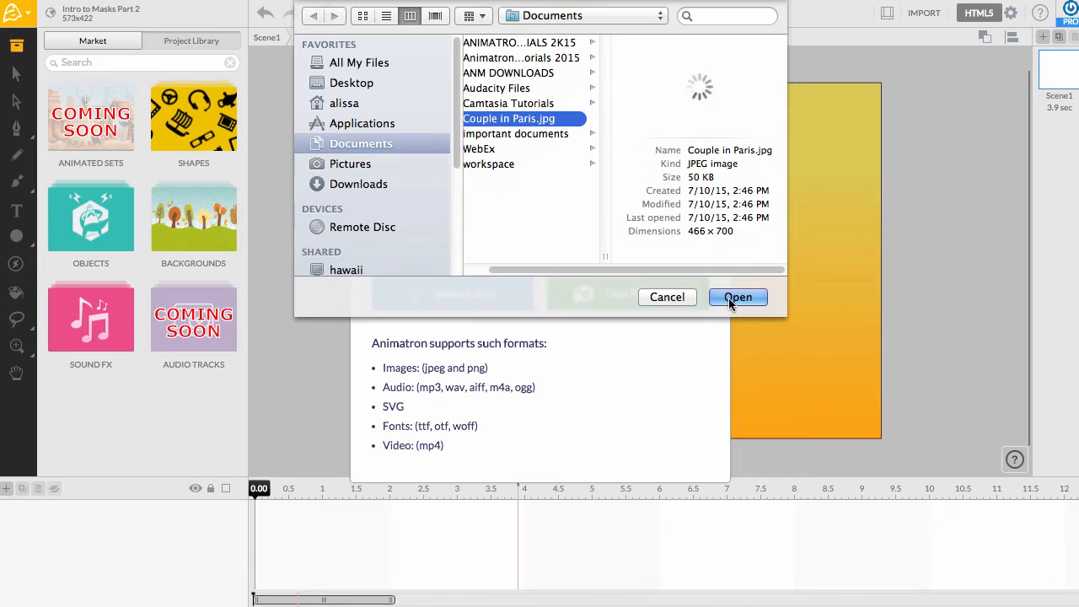
pyautogui.click(739, 296)
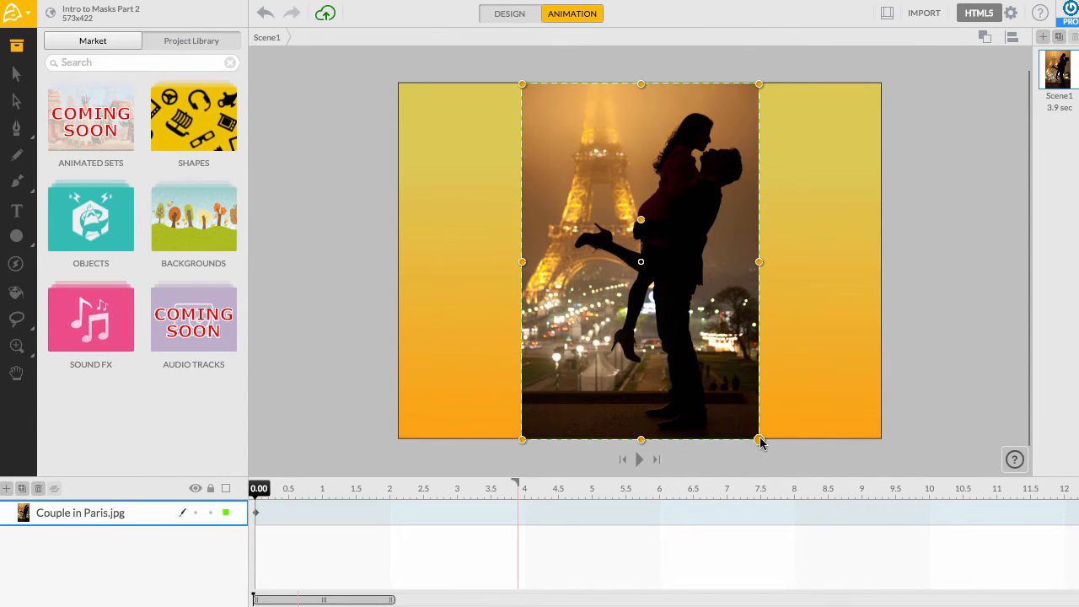
# - Scale the couple photo up until it extends past the canvas top and bottom
pyautogui.moveTo(762, 442); pyautogui.dragTo(777, 472)
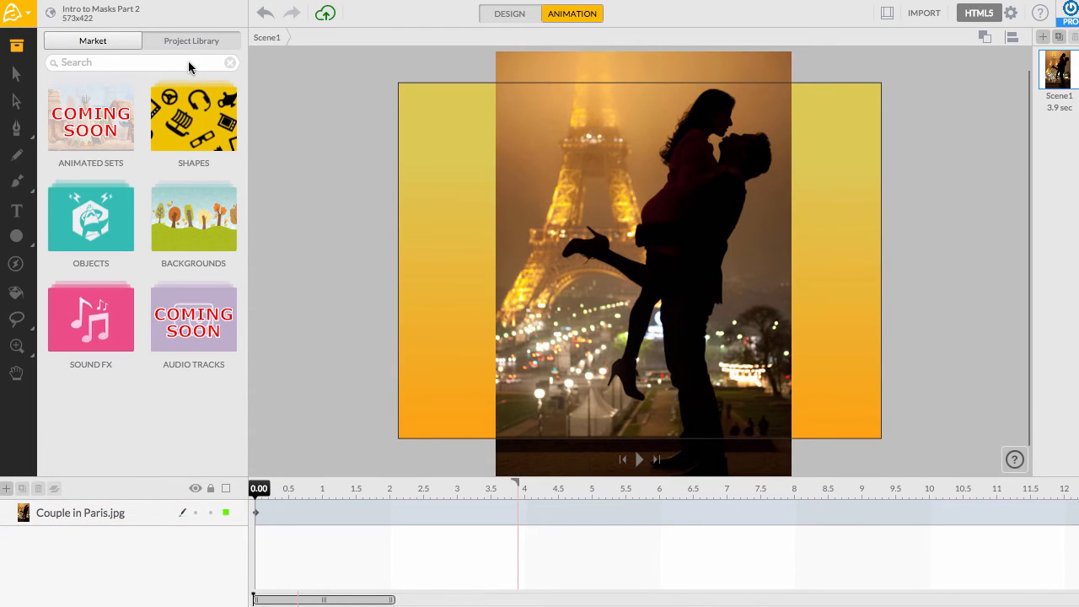
# - Place the red heart from the Project Library over the couple in the photo
pyautogui.click(192, 40)
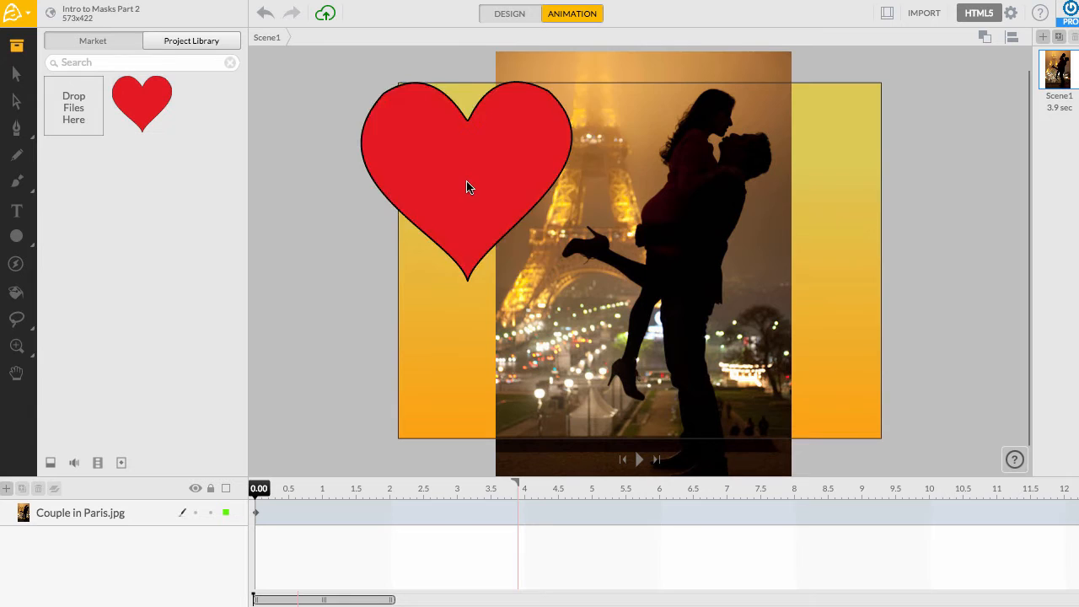
pyautogui.moveTo(469, 186); pyautogui.dragTo(637, 216)
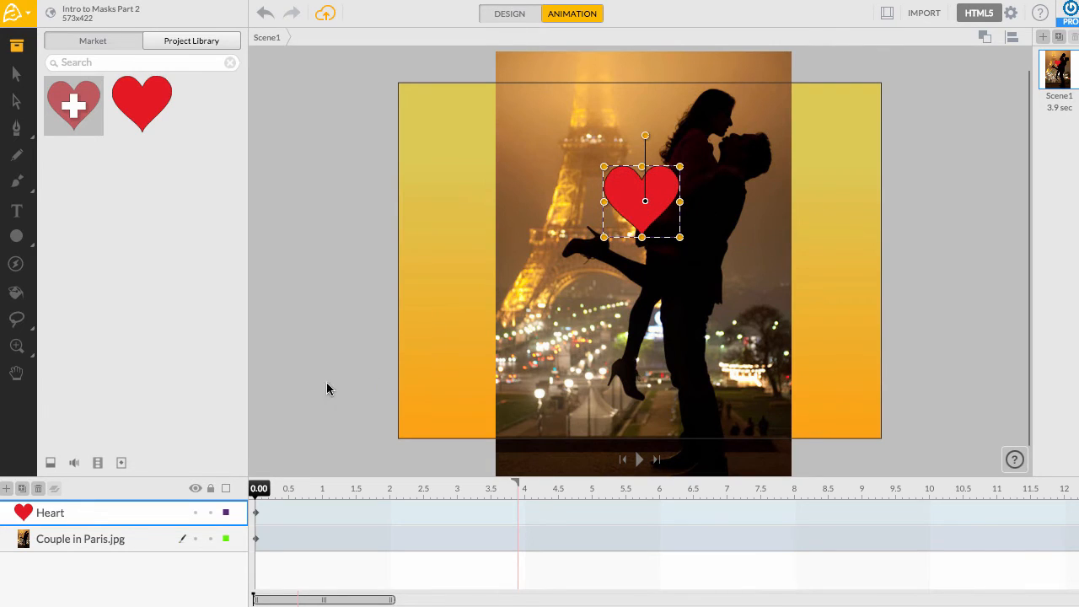
# - Set the Heart layer to Mask so only the photo inside the heart shows
pyautogui.rightClick(51, 512)
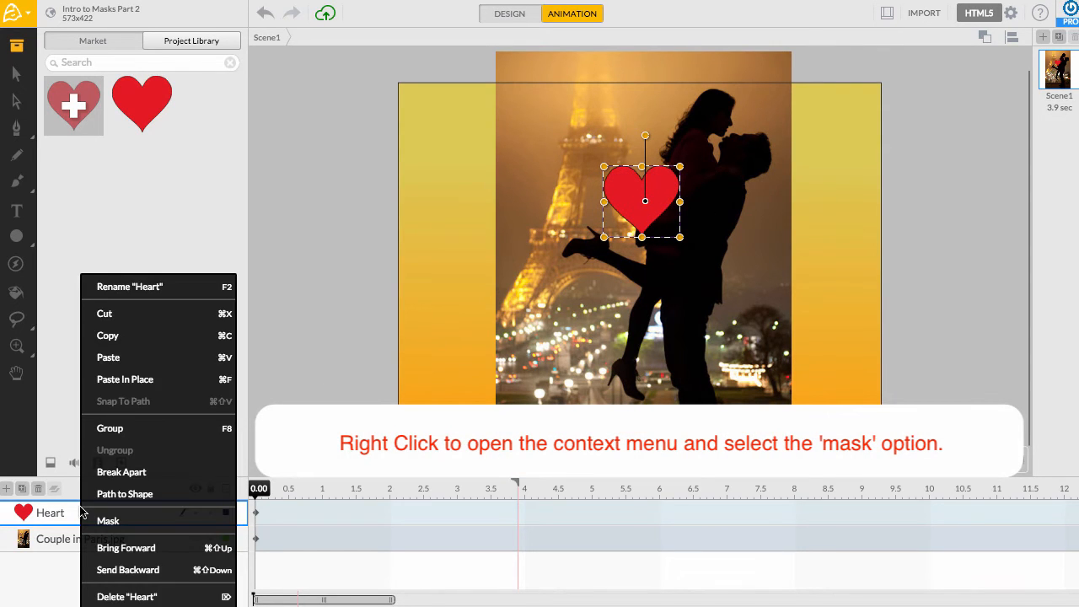
pyautogui.moveTo(108, 519)
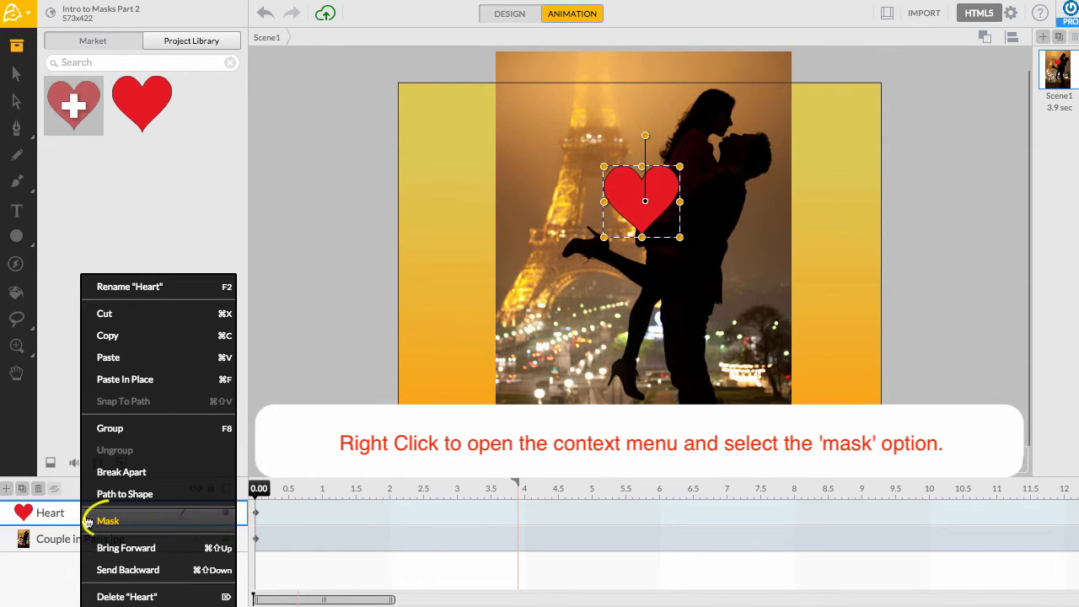
pyautogui.click(108, 520)
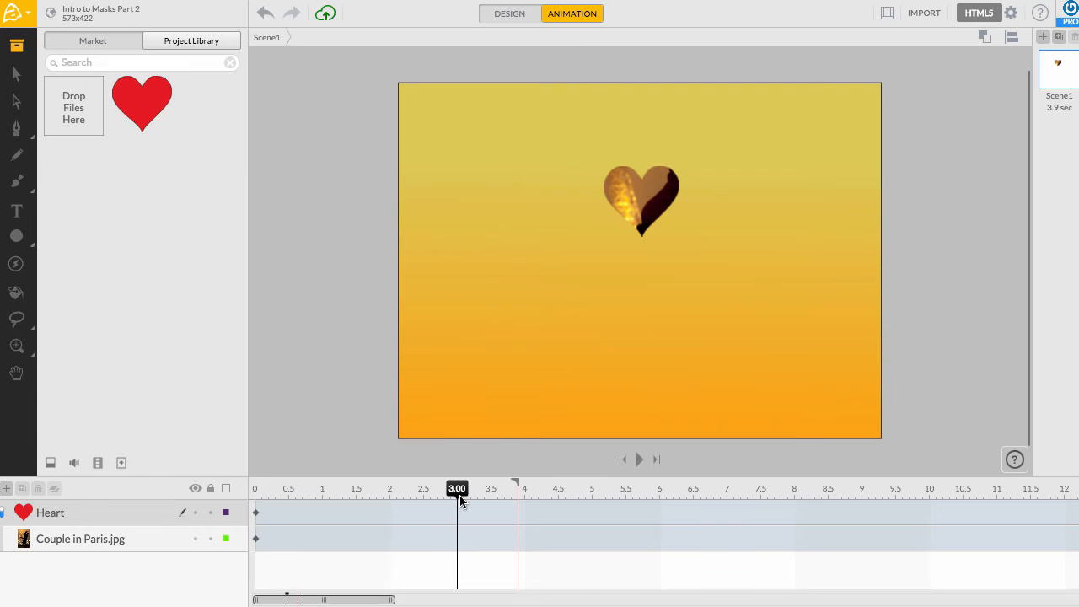
pyautogui.moveTo(649, 212)
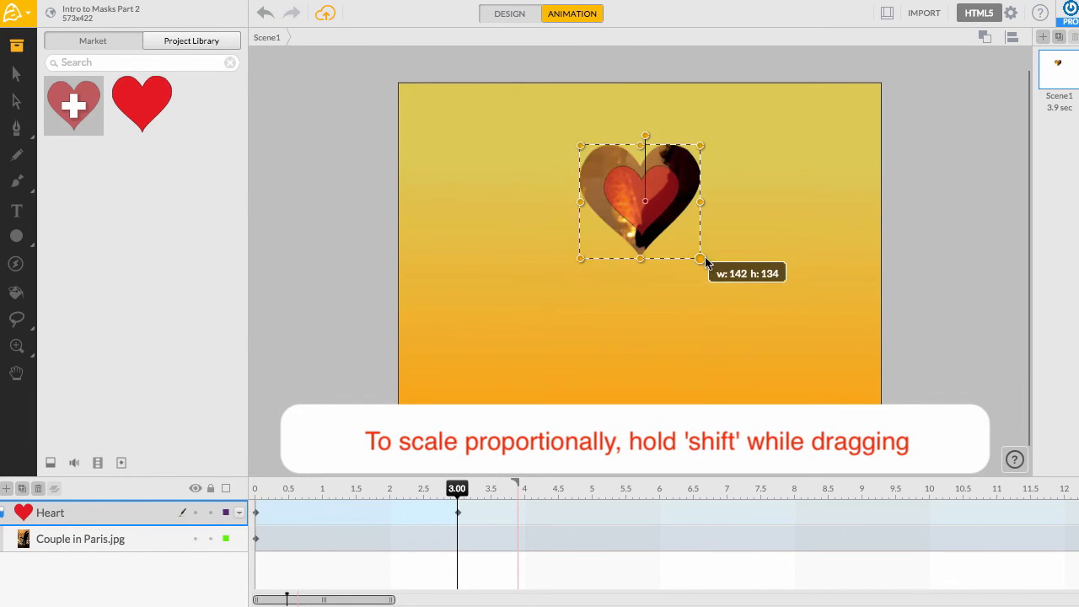
# - Enlarge the heart mask around the couple at 3.00 s and play back the zoom-out
pyautogui.moveTo(700, 260); pyautogui.dragTo(766, 327)
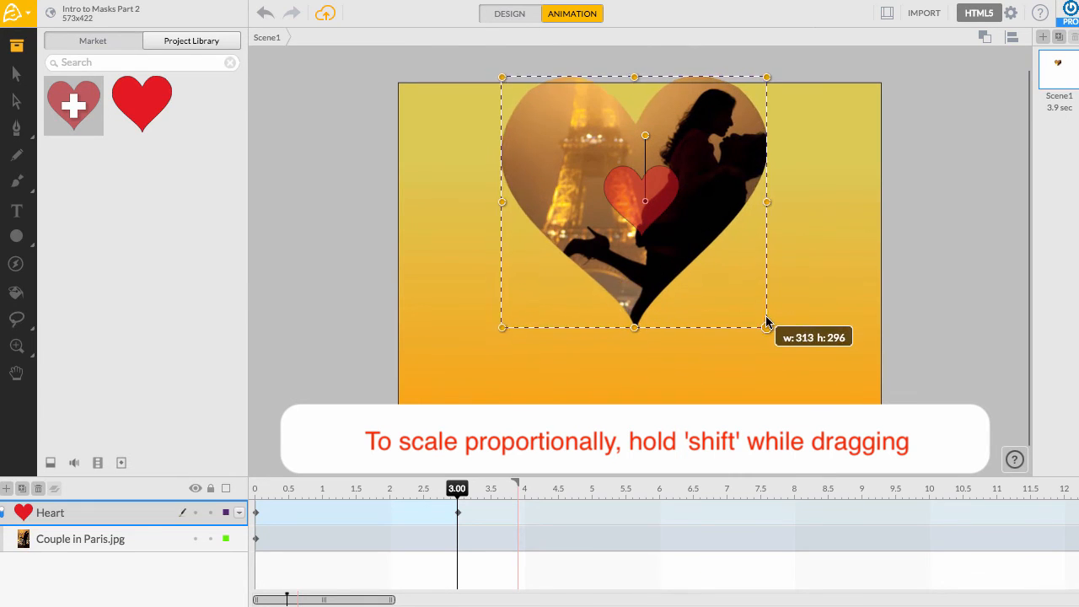
pyautogui.moveTo(766, 327); pyautogui.dragTo(772, 334)
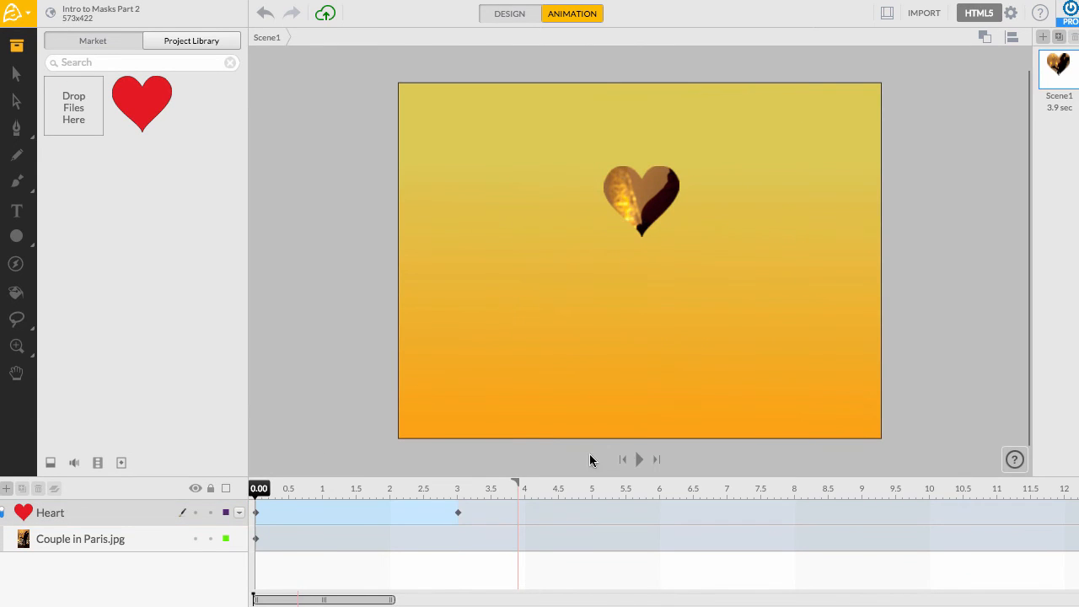
pyautogui.click(639, 458)
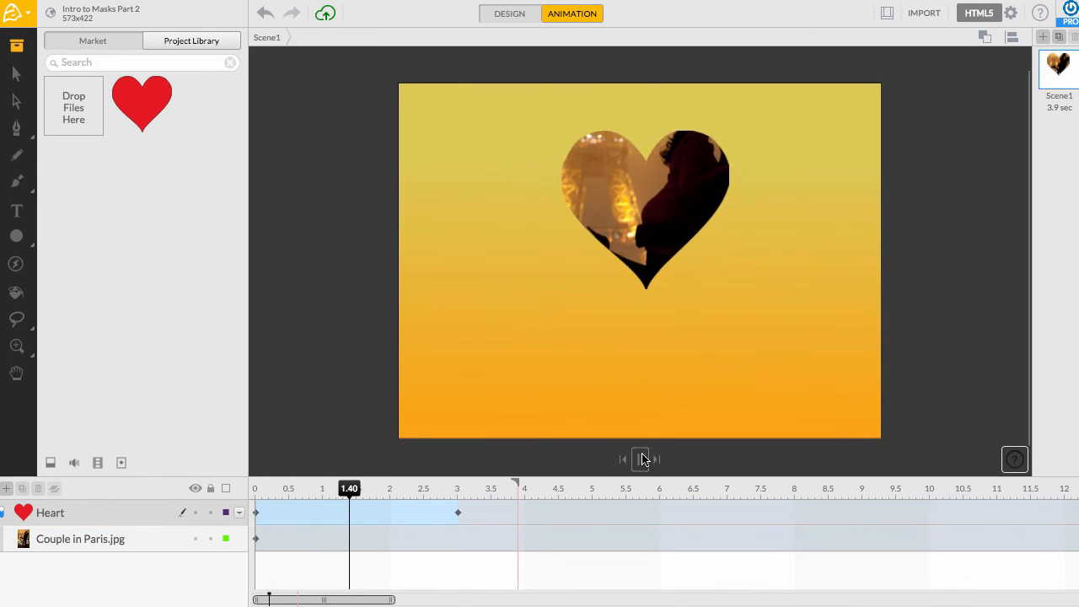